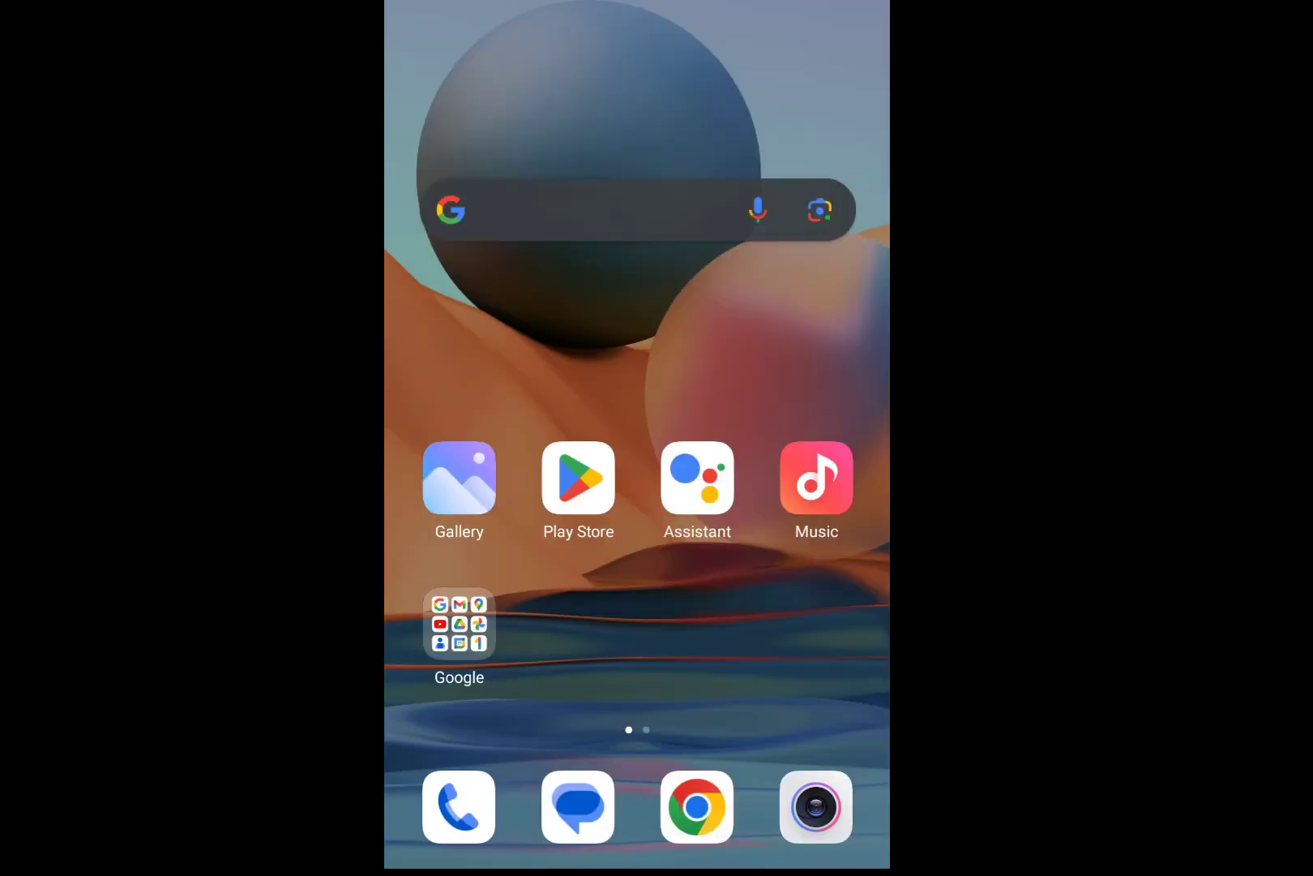
Launch Chrome from the home screen dock to show the Google search homepage
click(697, 806)
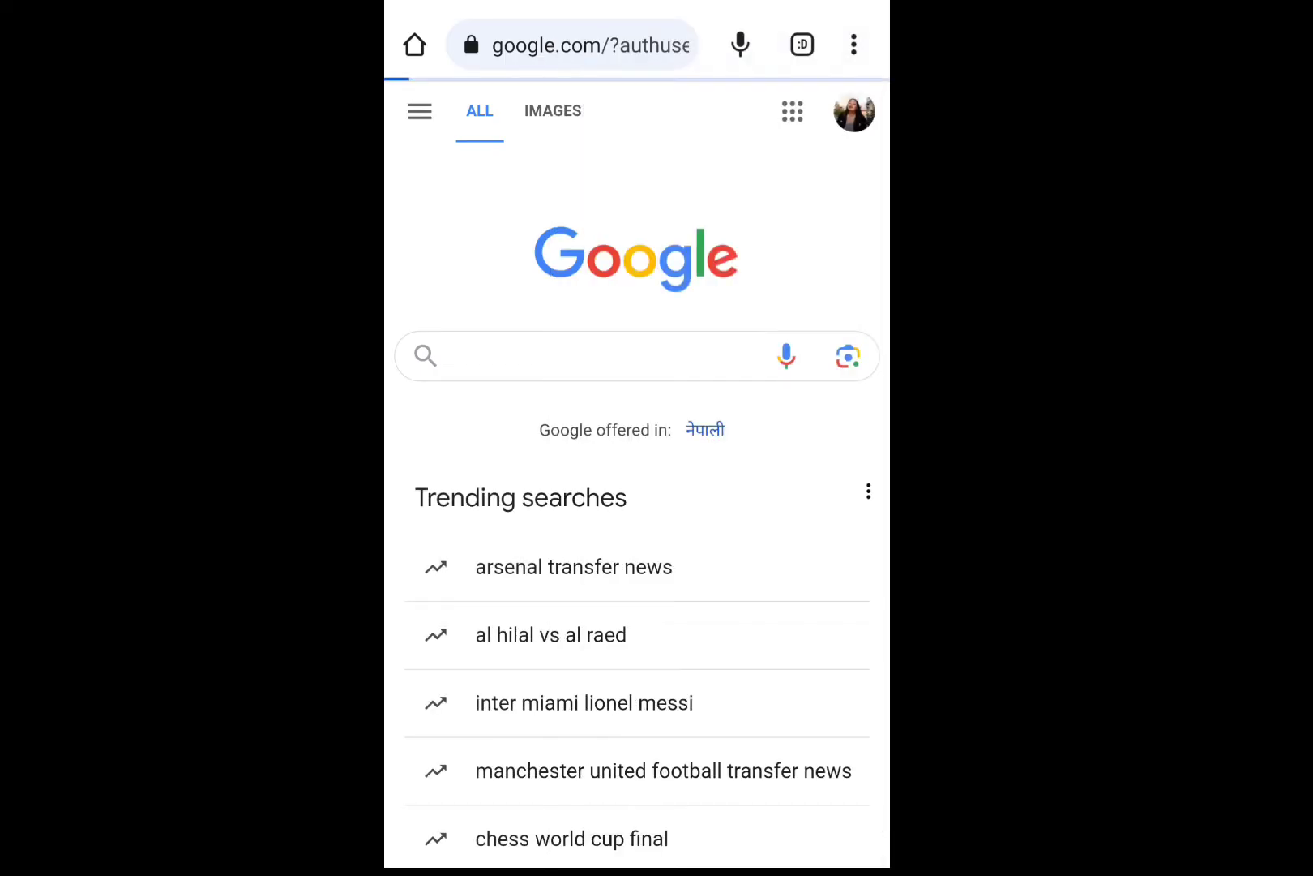
Open Chrome's settings from the three-dot menu and choose the Theme setting
click(853, 44)
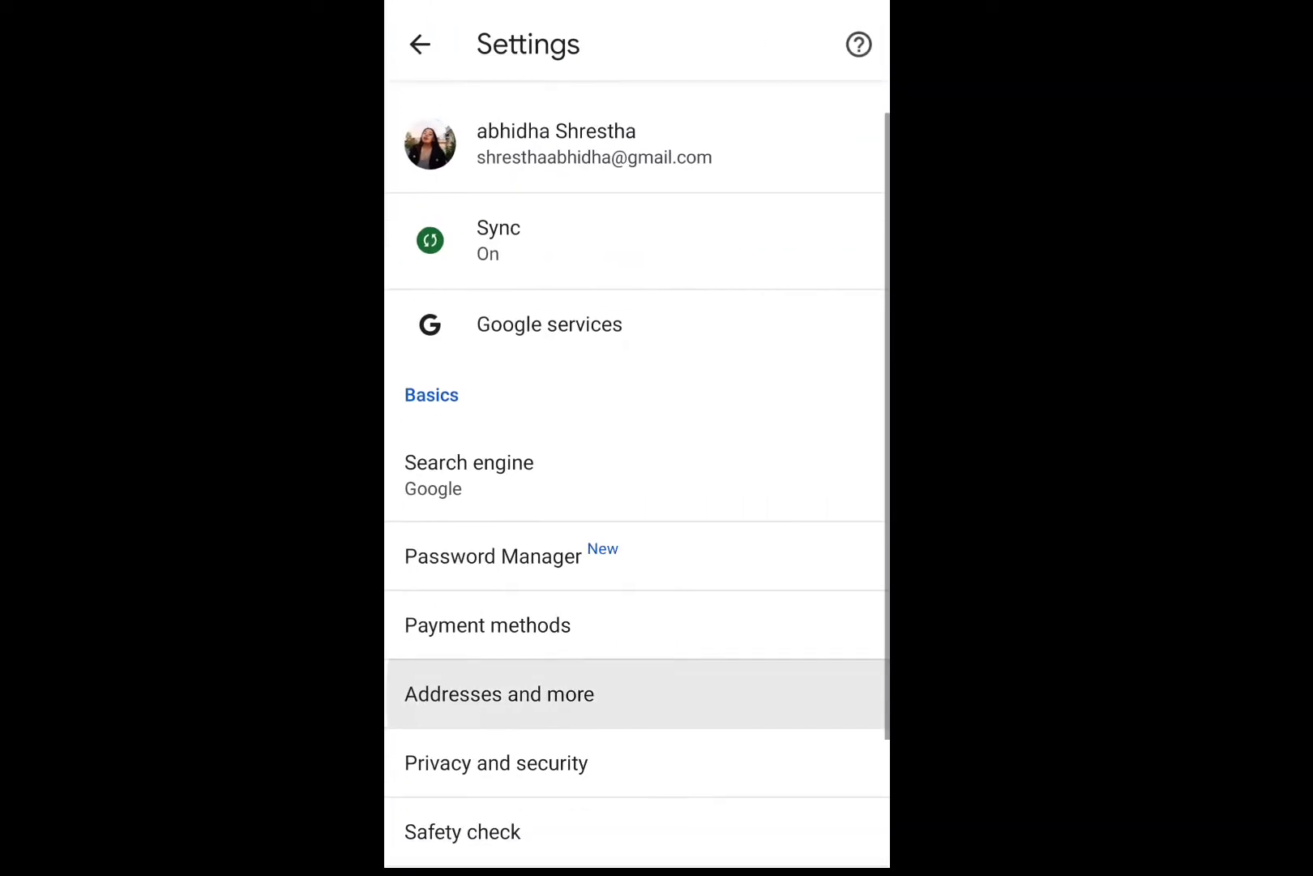
scroll(down, 3)
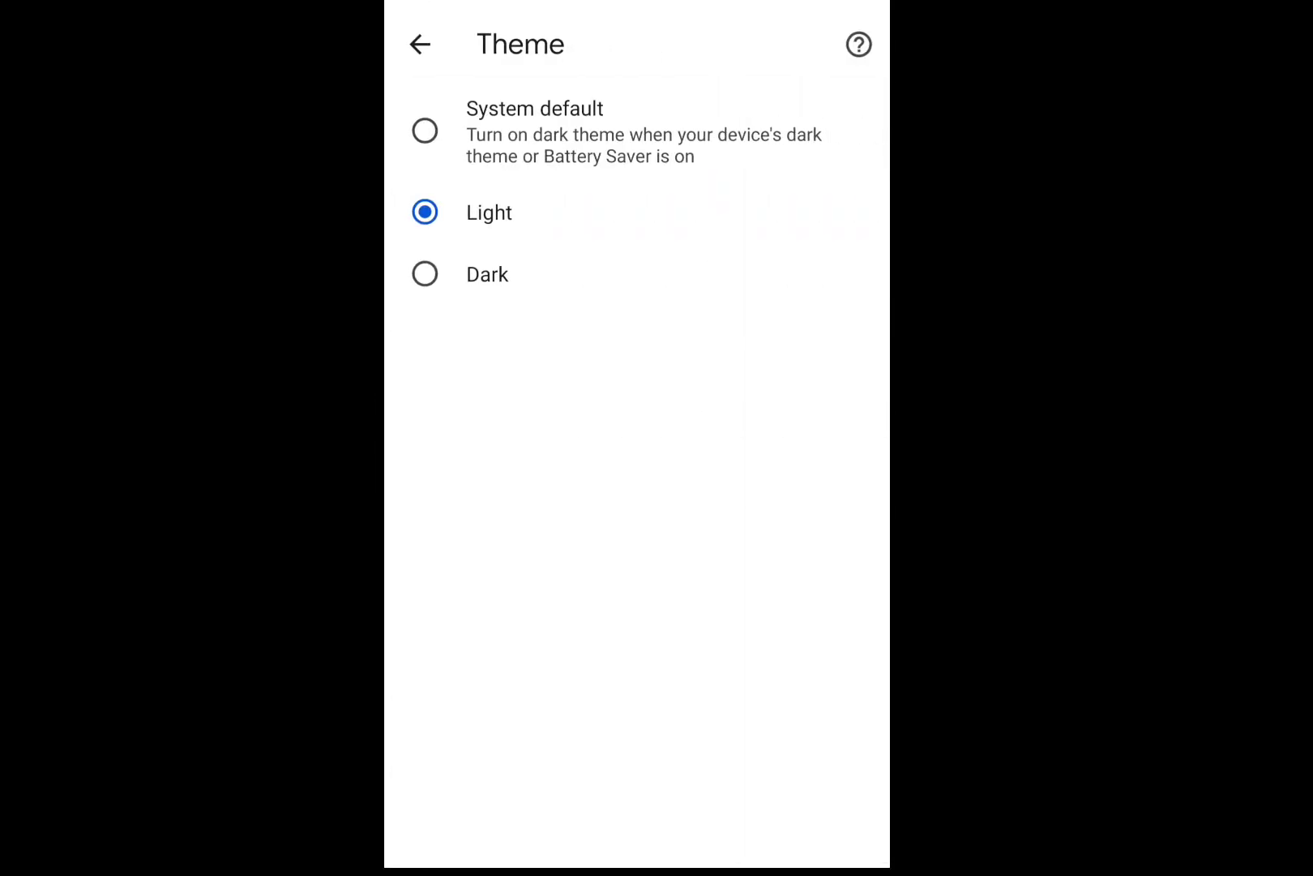
click(425, 274)
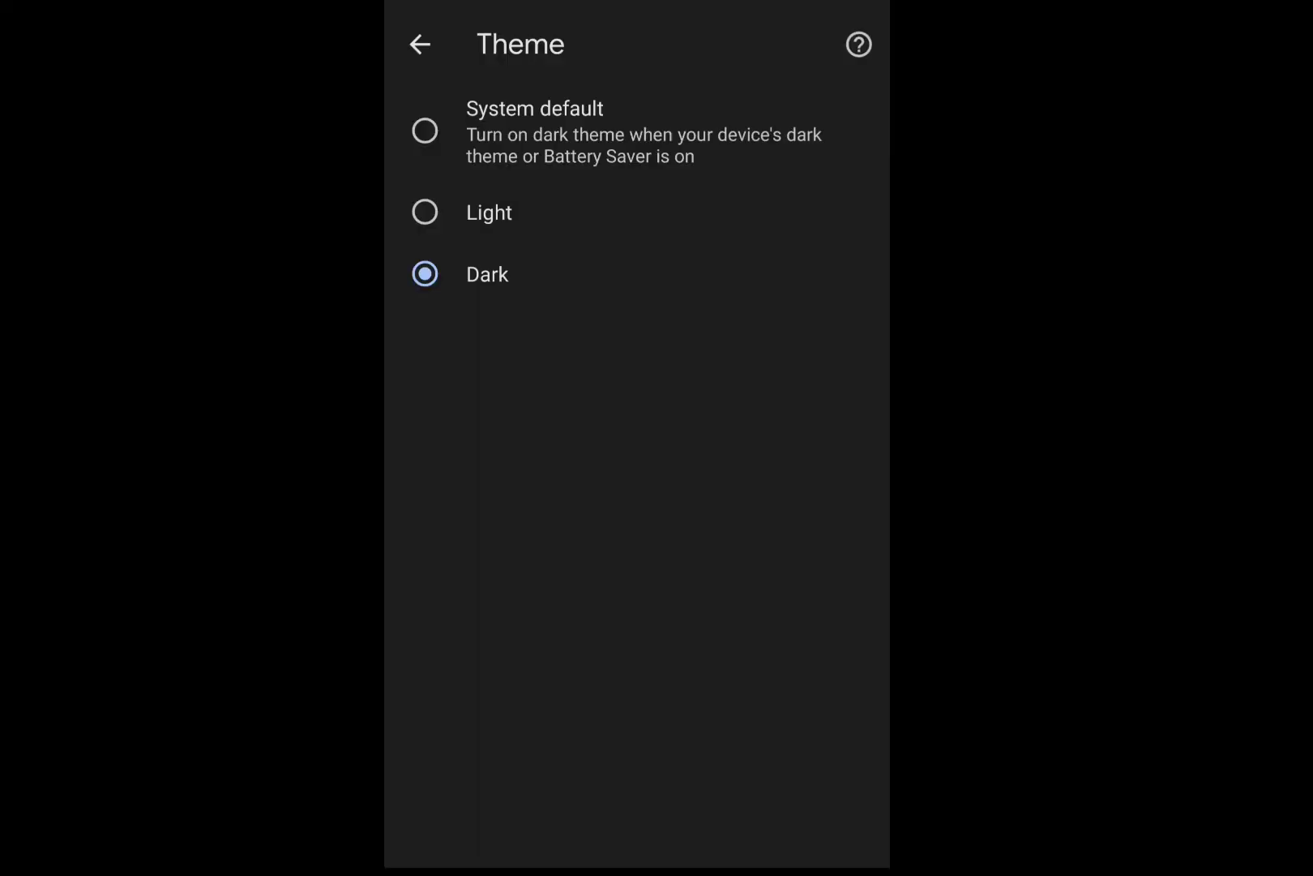
Back out of the Theme page and return to the Android home screen
click(421, 44)
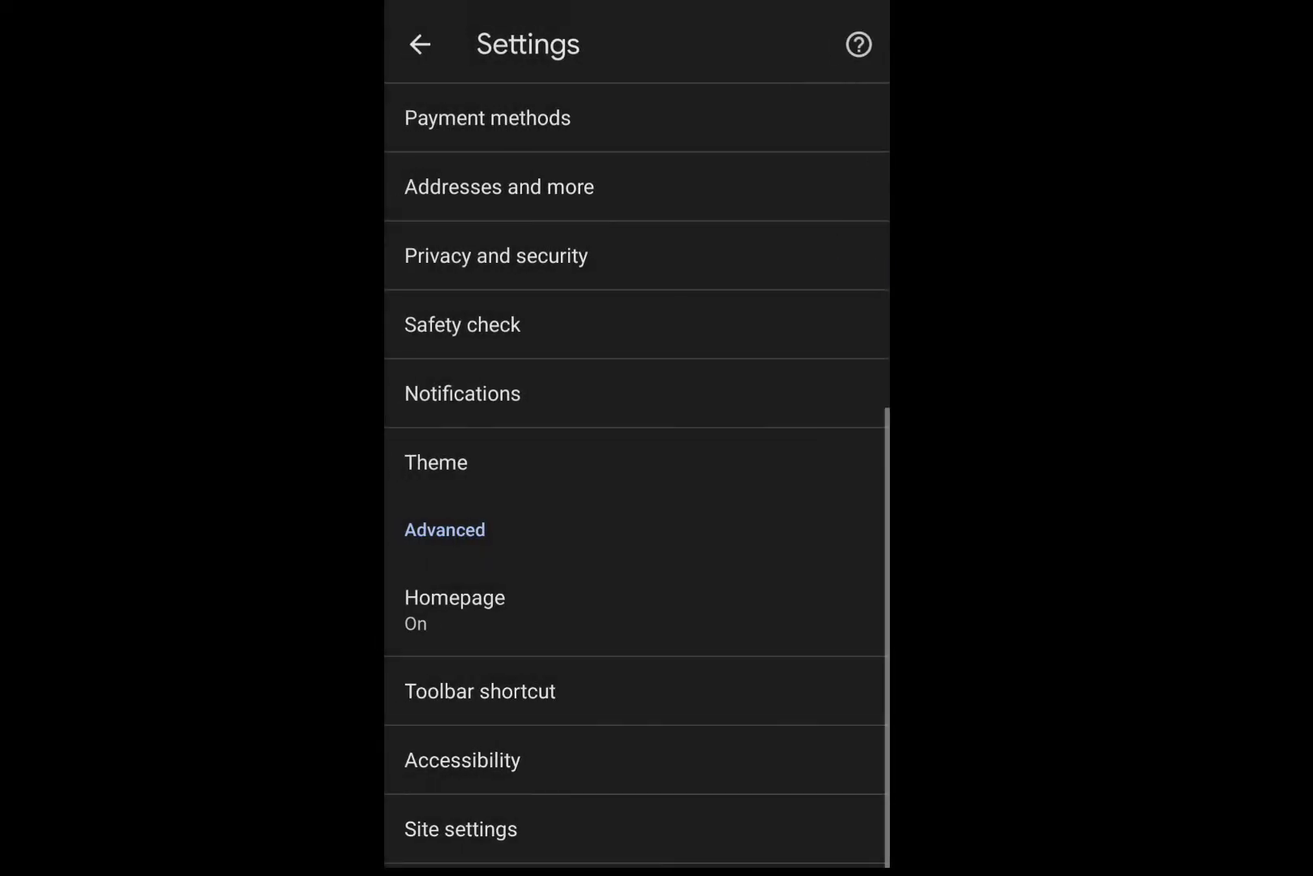
click(420, 45)
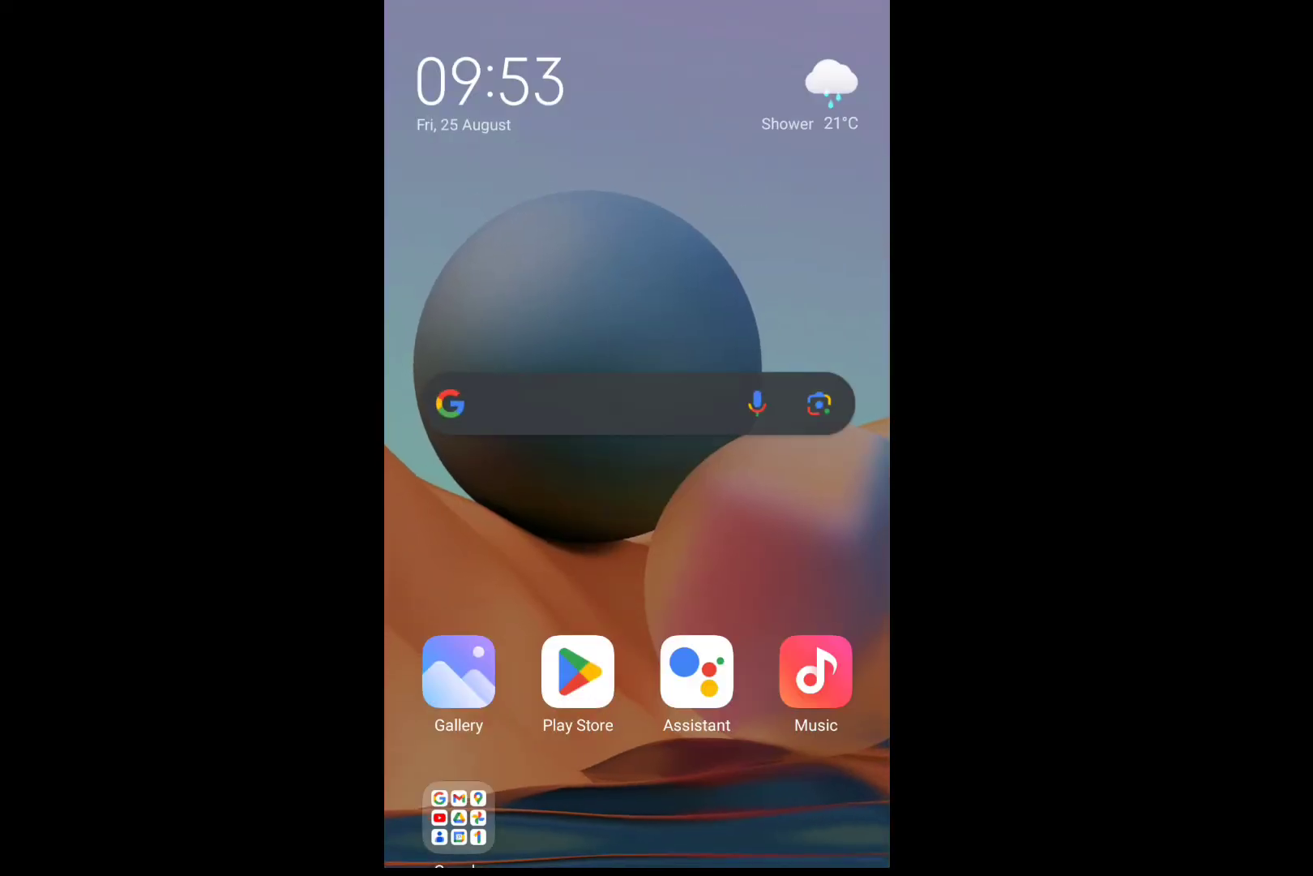
Open the Google search widget and tap its search field to bring up the keyboard
click(578, 403)
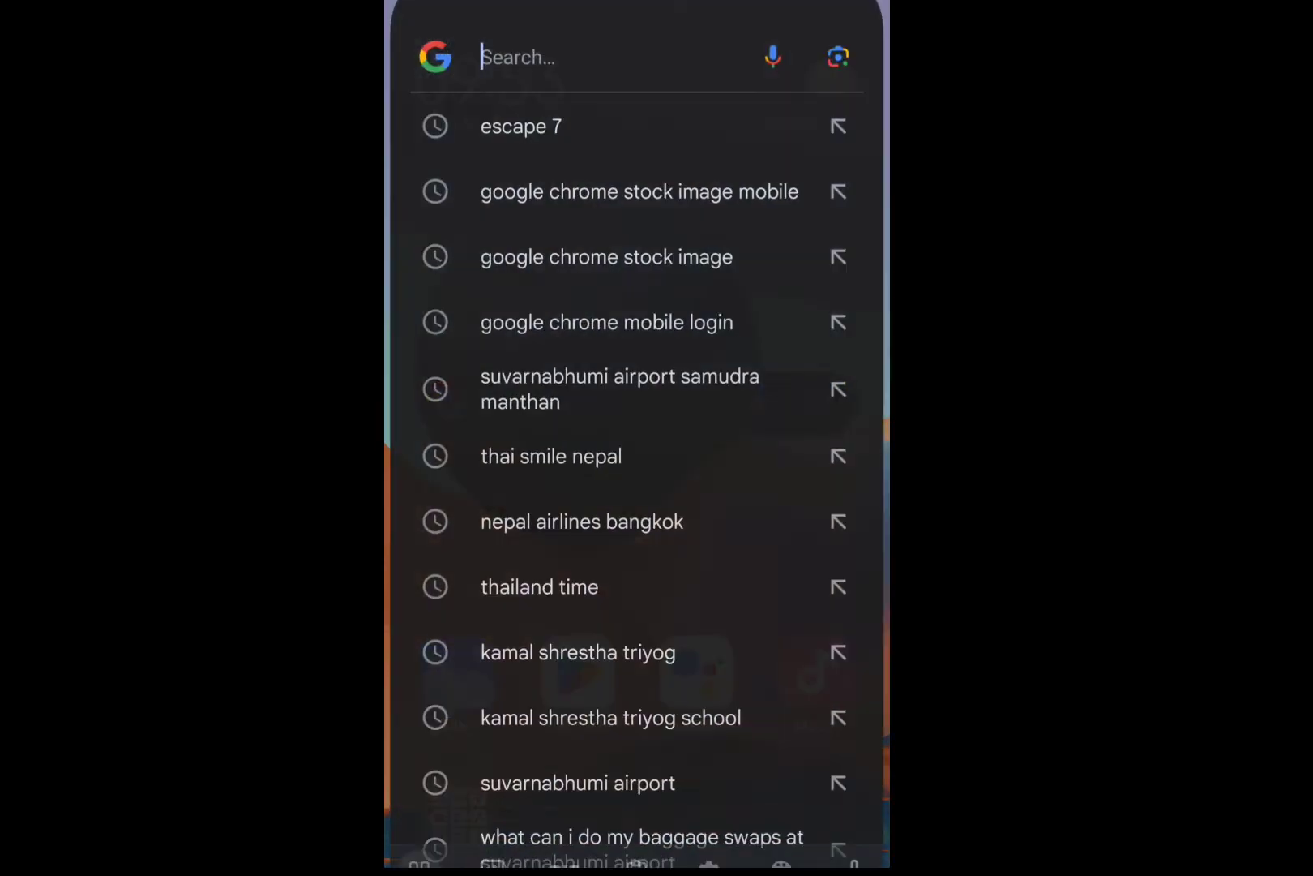
click(586, 56)
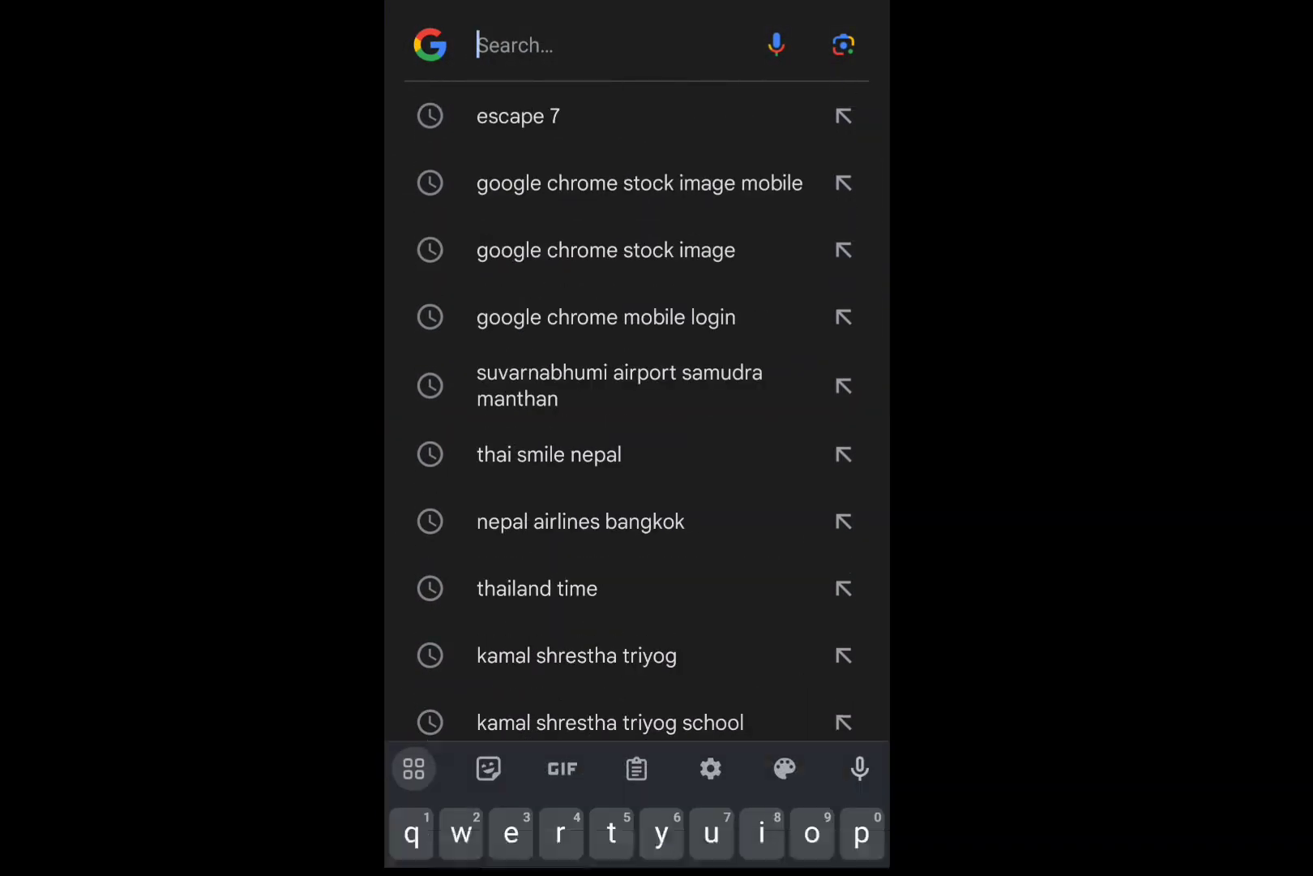